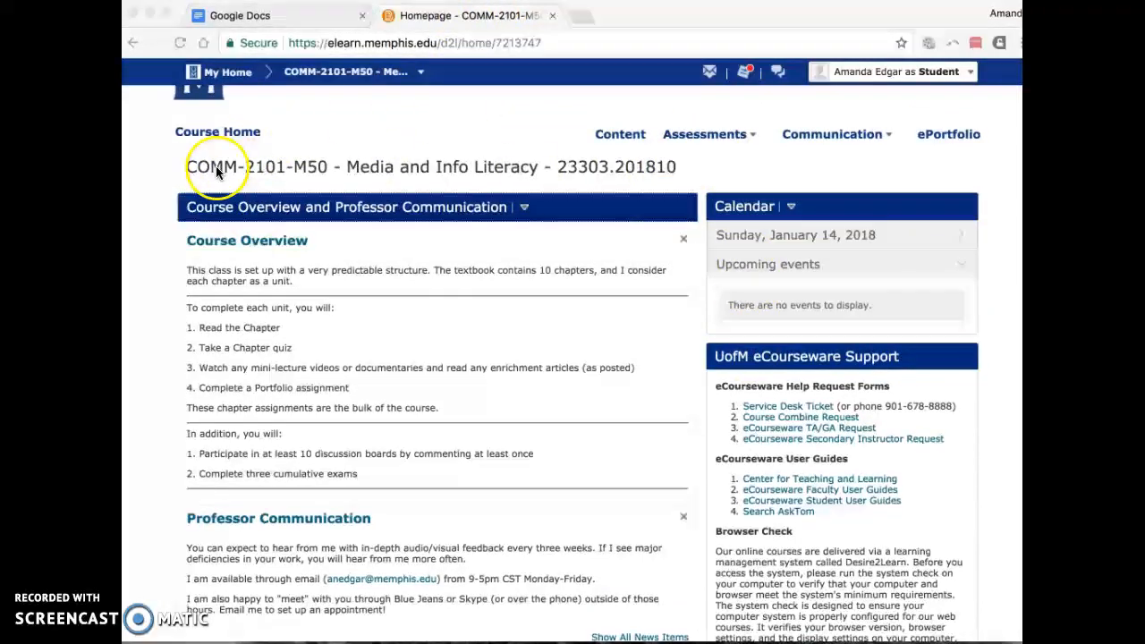
Switch from the eCourseware homepage to the Google Docs start page
left_click(277, 15)
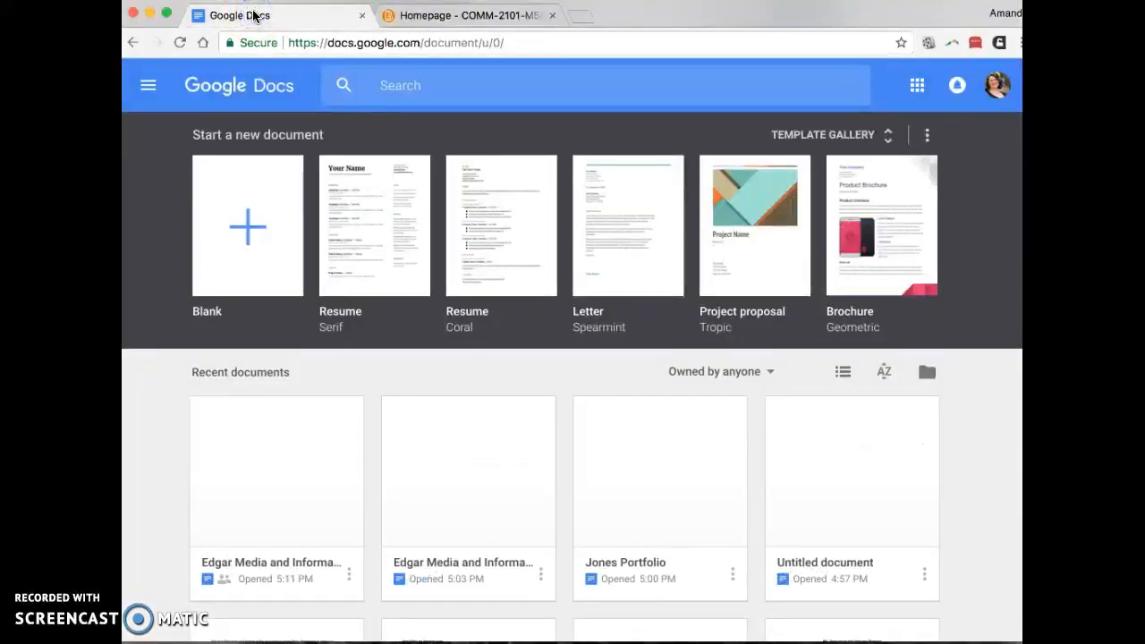
mouse_move(250, 15)
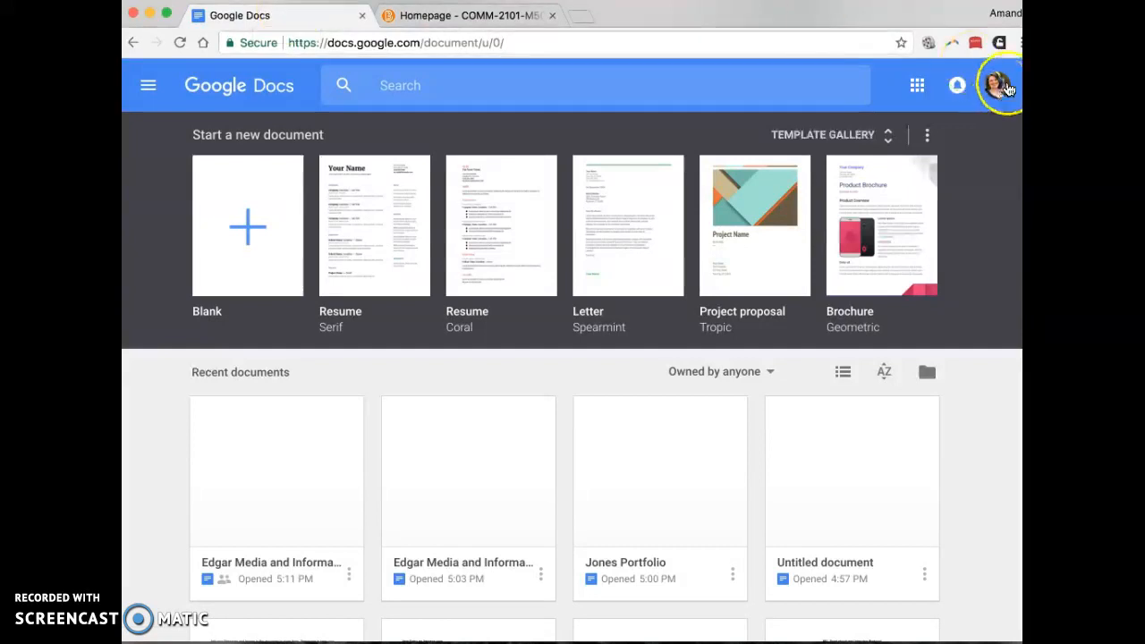
mouse_move(689, 78)
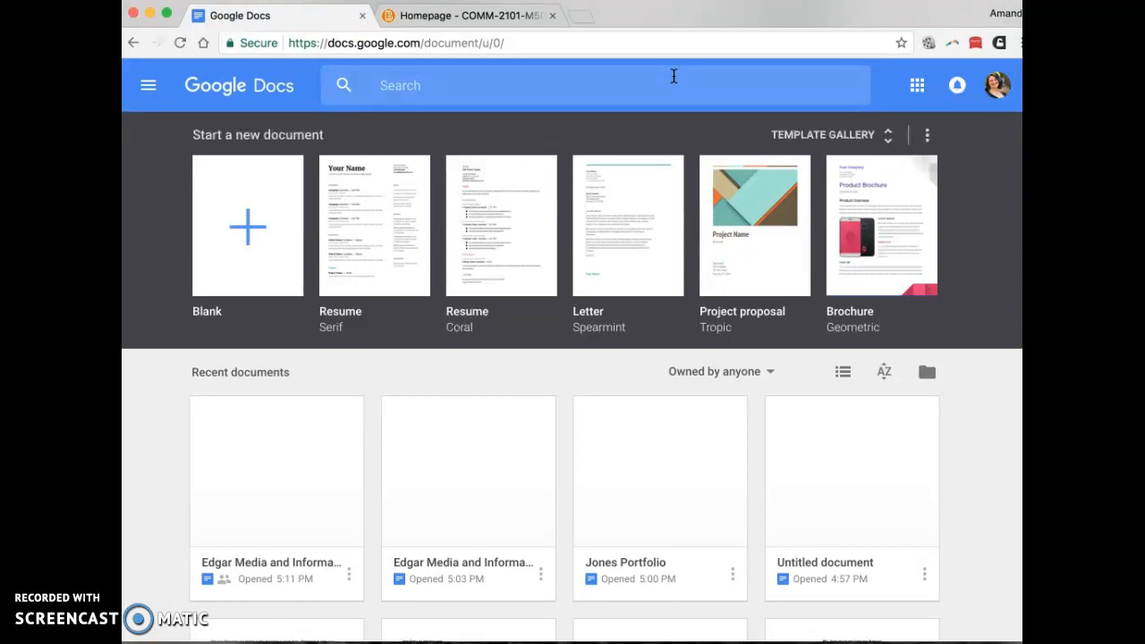
mouse_move(687, 41)
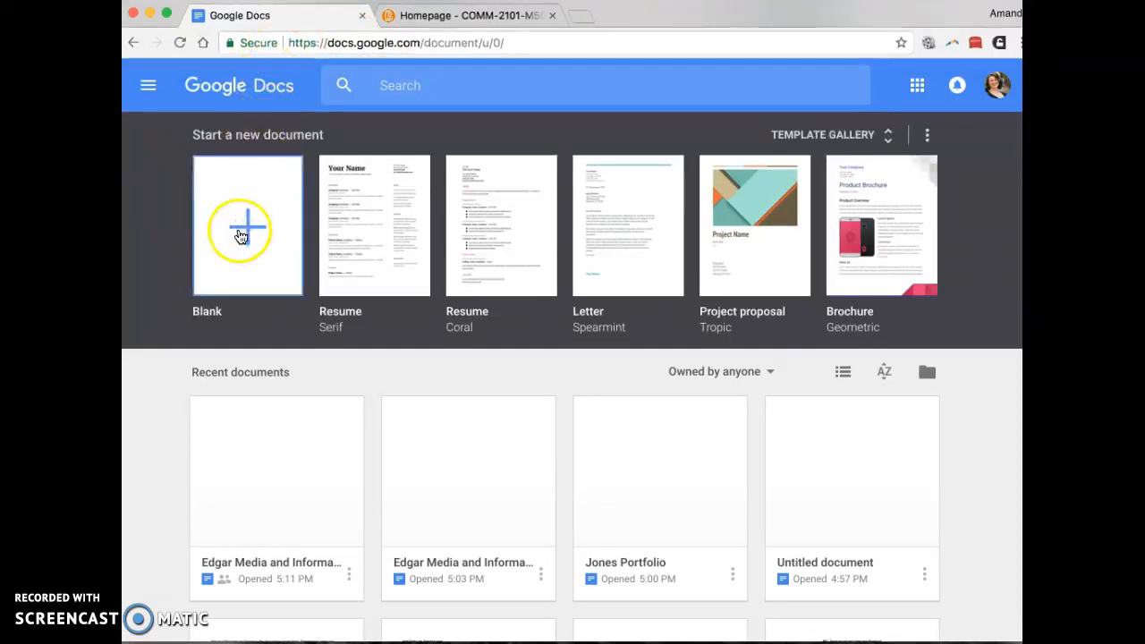
Create a blank untitled Google Doc and return to the eCourseware homepage tab
left_click(248, 225)
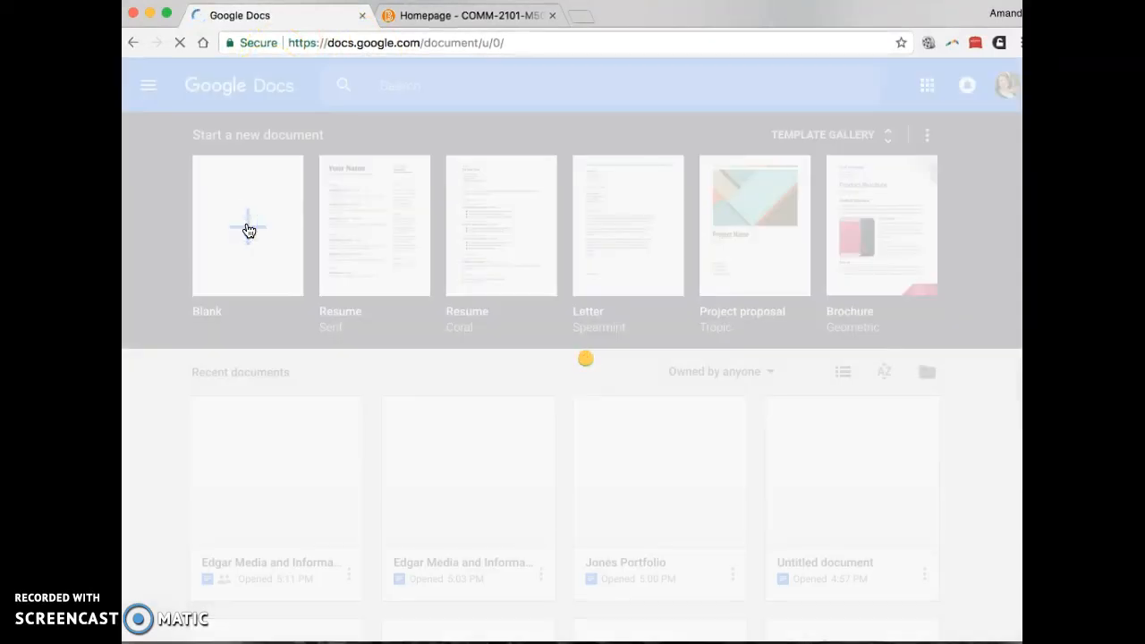
left_click(248, 225)
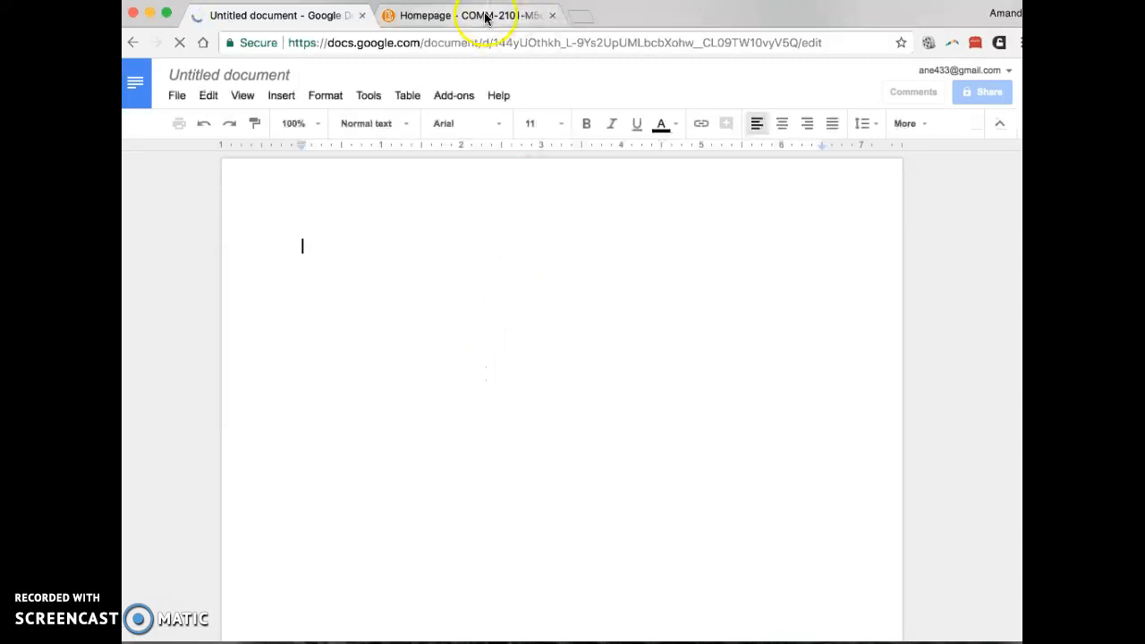
left_click(465, 15)
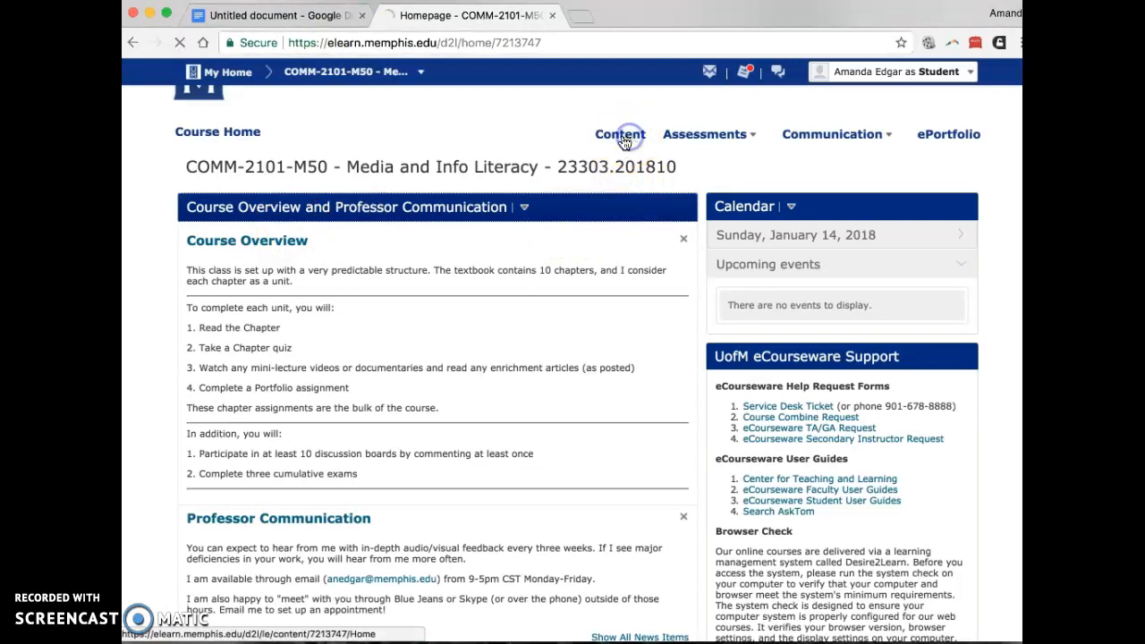
Open course Content and show the Portfolio module in the Table of Contents
left_click(619, 134)
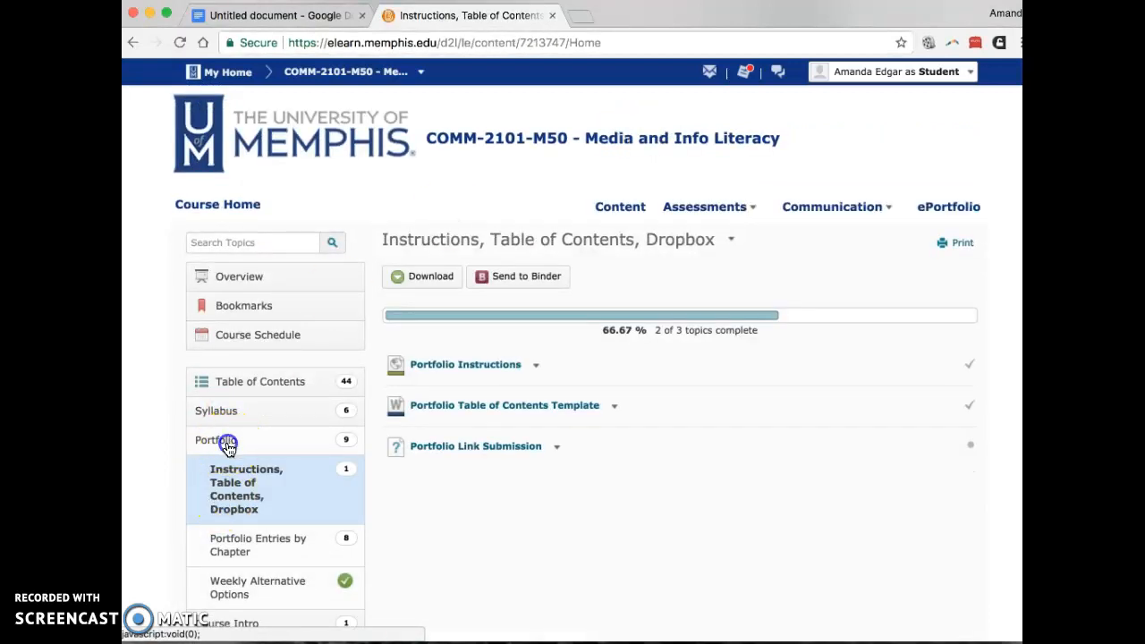
left_click(215, 439)
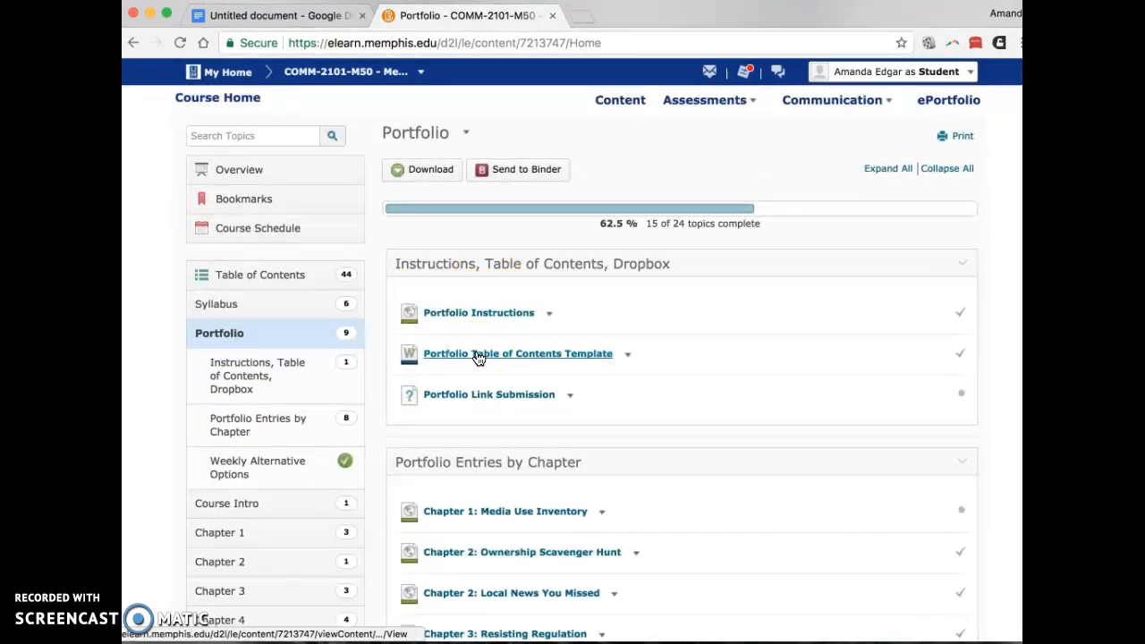
mouse_move(479, 358)
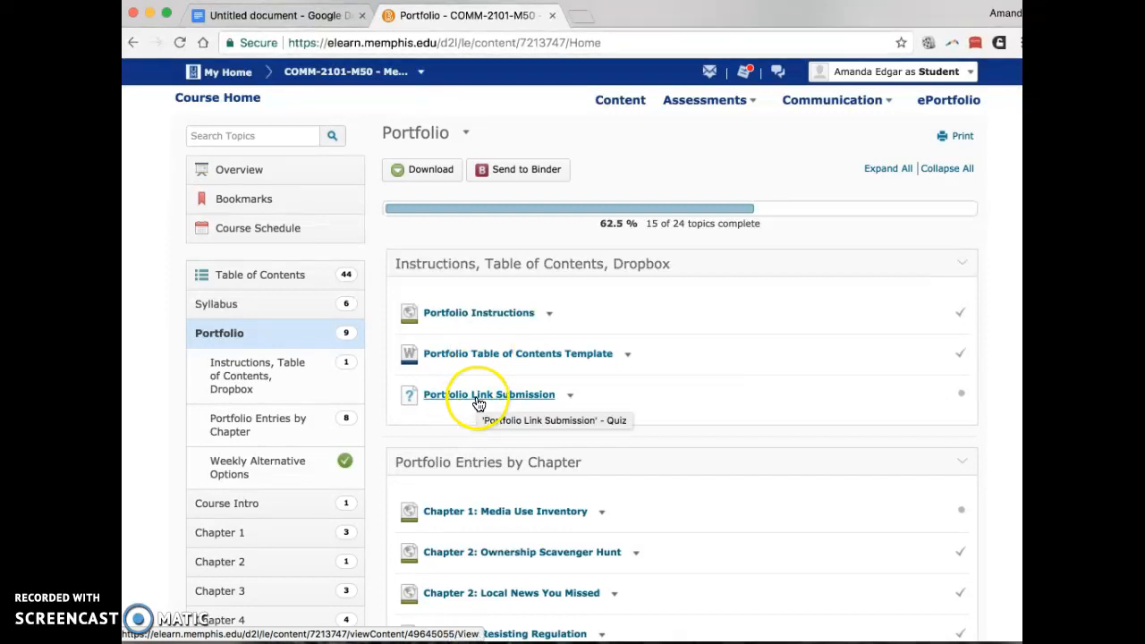
mouse_move(488, 354)
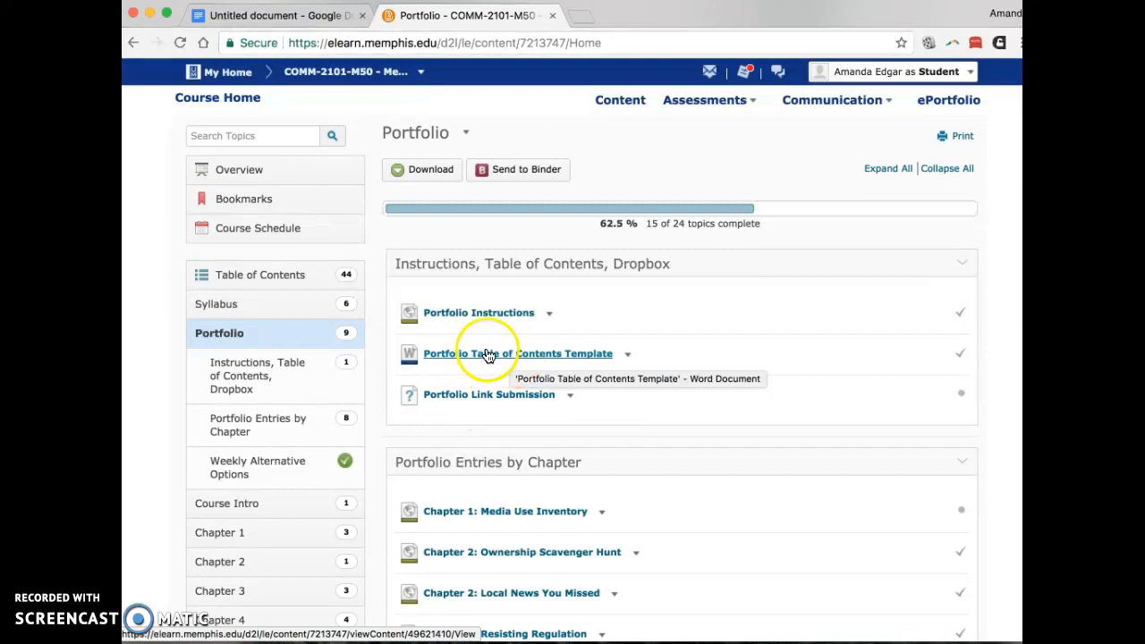
Open the Portfolio Table of Contents Template to copy its text
left_click(519, 353)
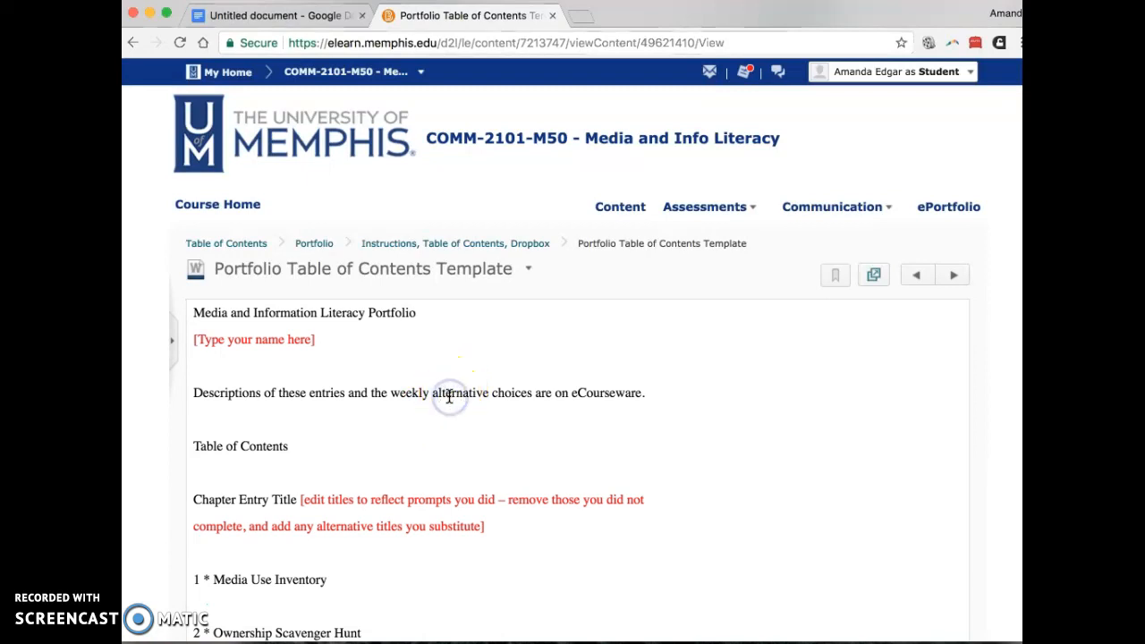
mouse_move(450, 398)
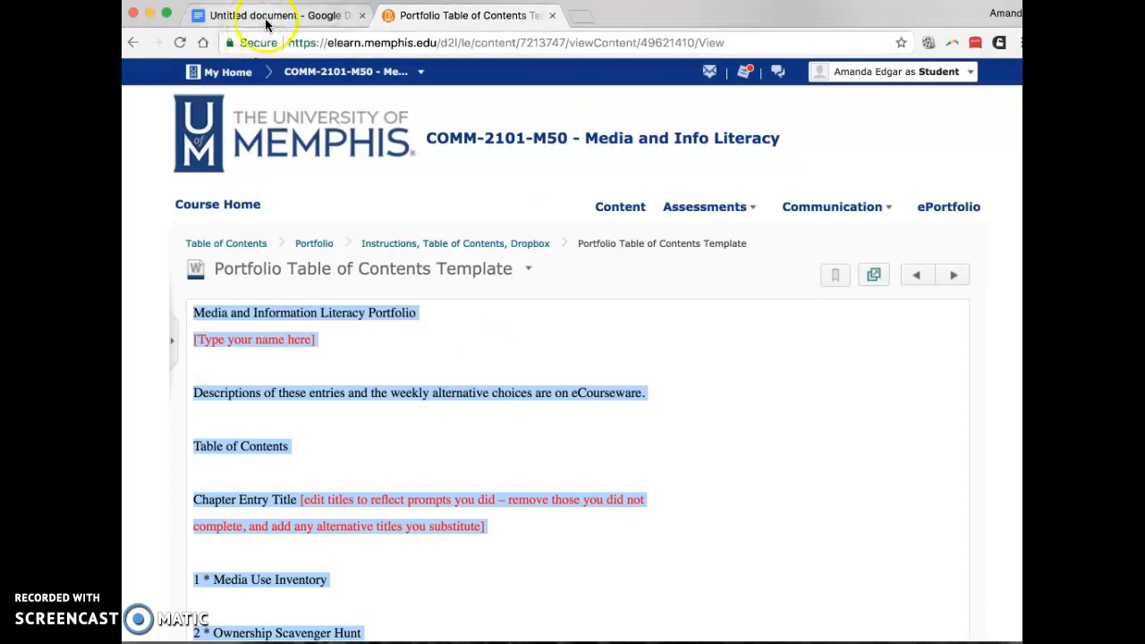
Paste the template into the Untitled document and scroll through chapters 1 to 10
left_click(269, 16)
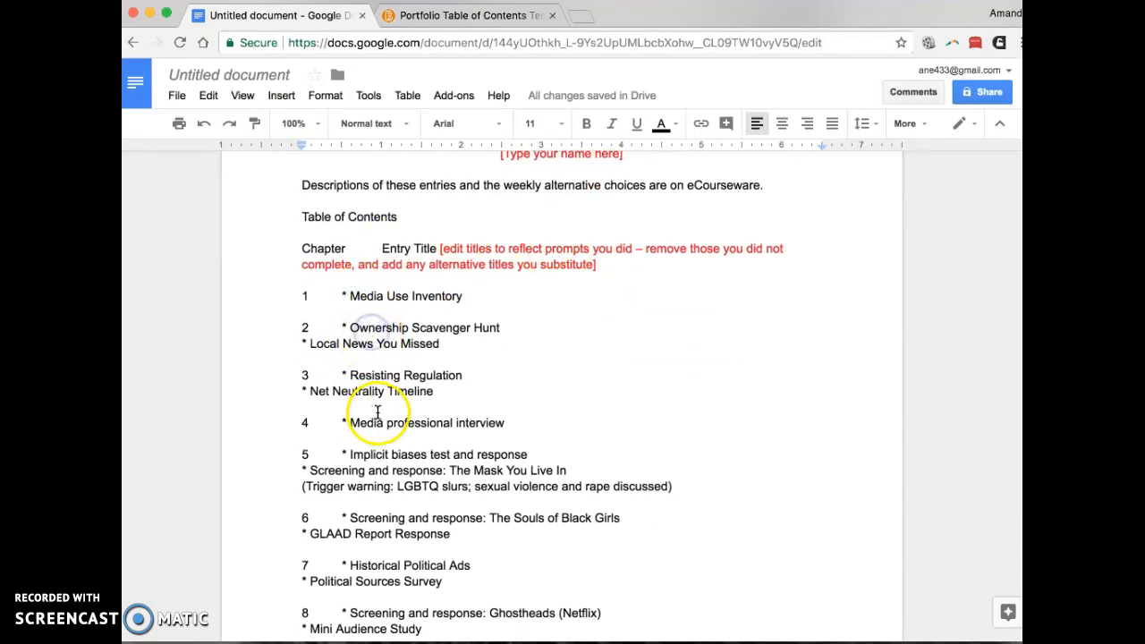
scroll("down", 3)
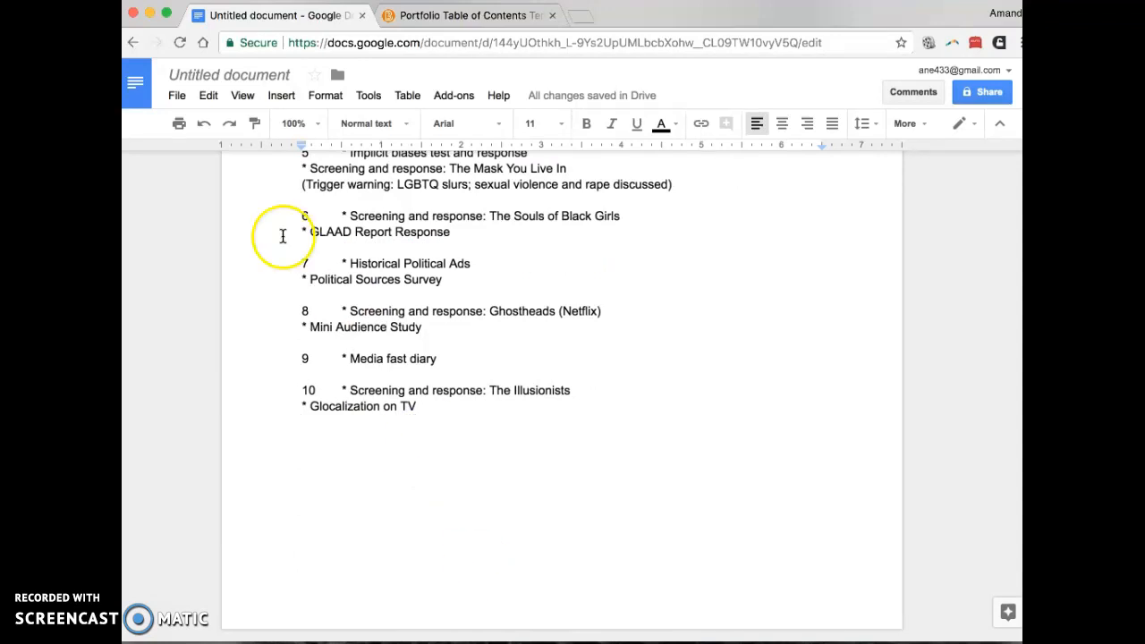
Insert a page break after the table of contents and type the Chapter 1 heading
left_click(176, 95)
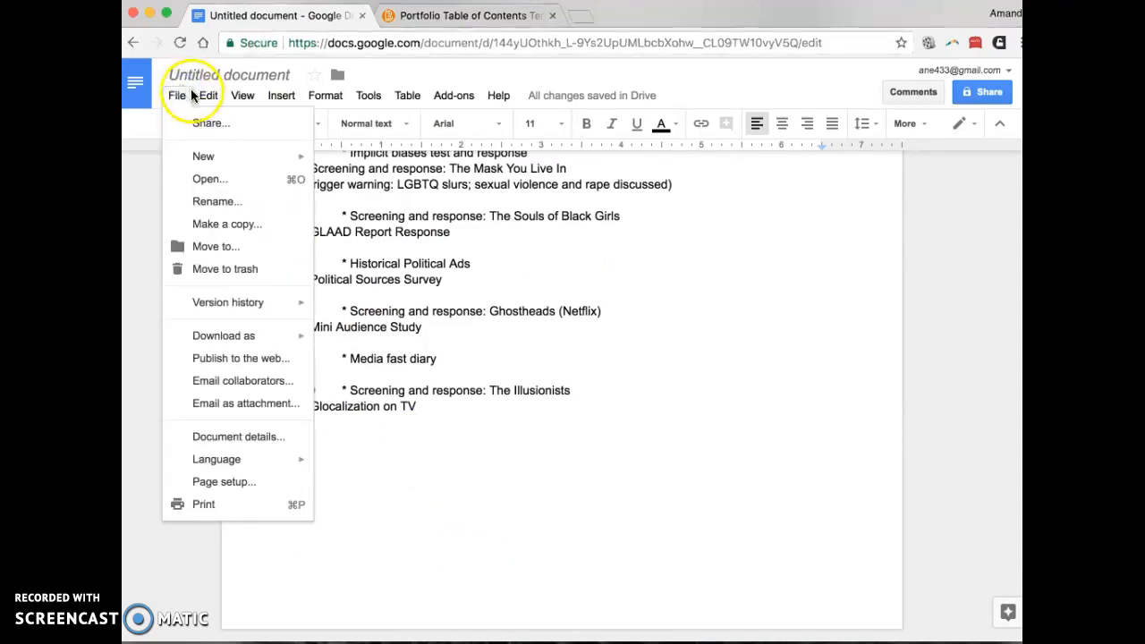
left_click(281, 95)
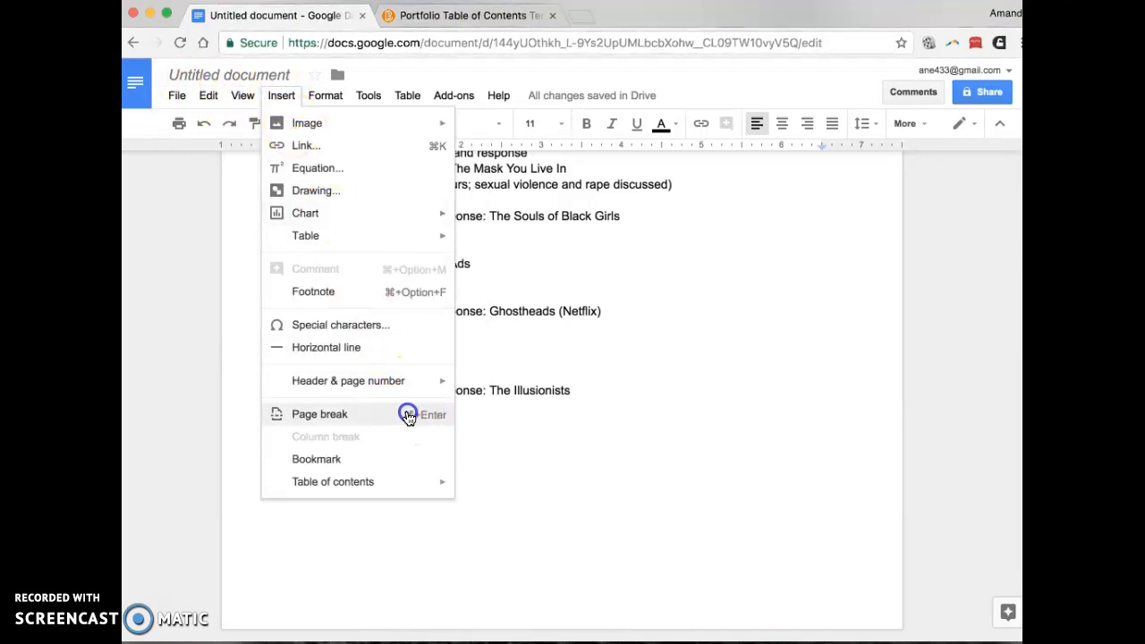
left_click(320, 413)
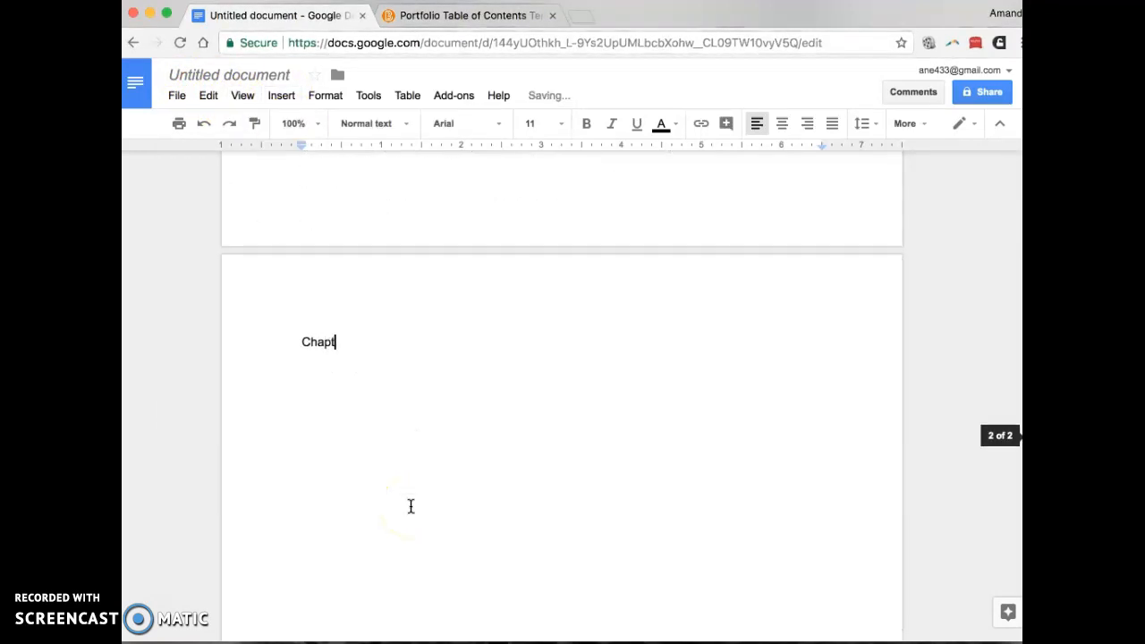
type("er 1")
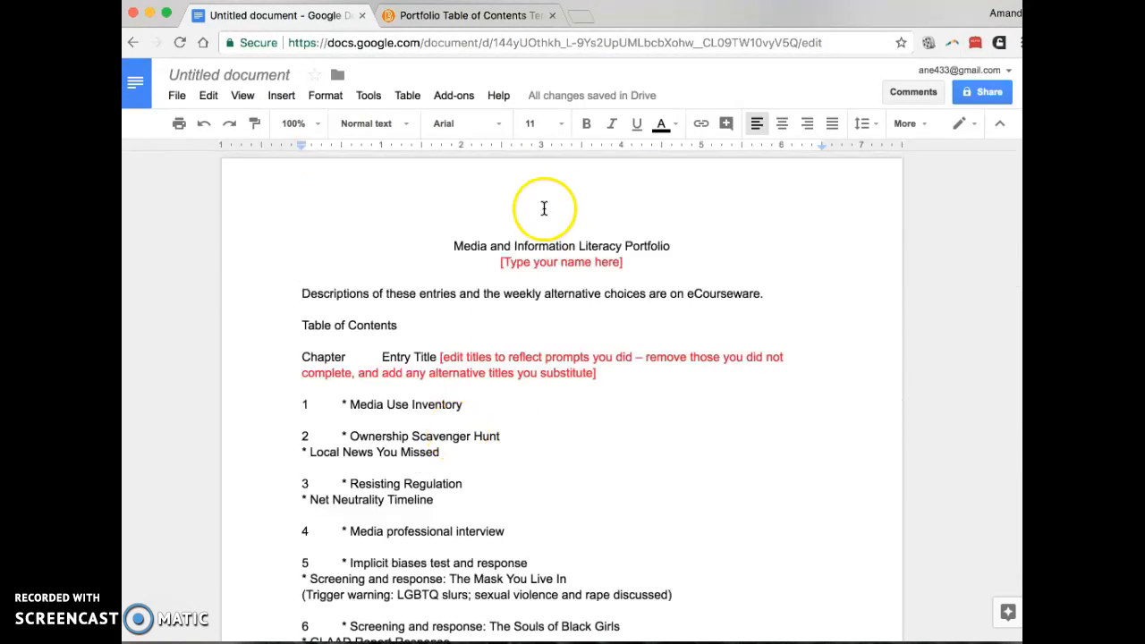
mouse_move(541, 436)
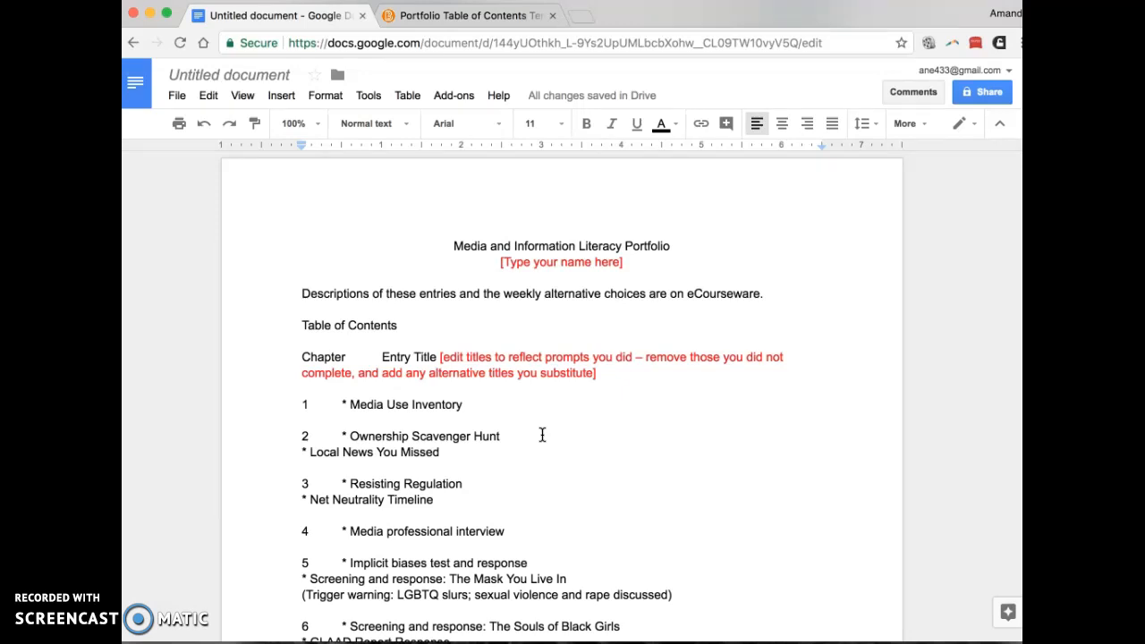
mouse_move(315, 183)
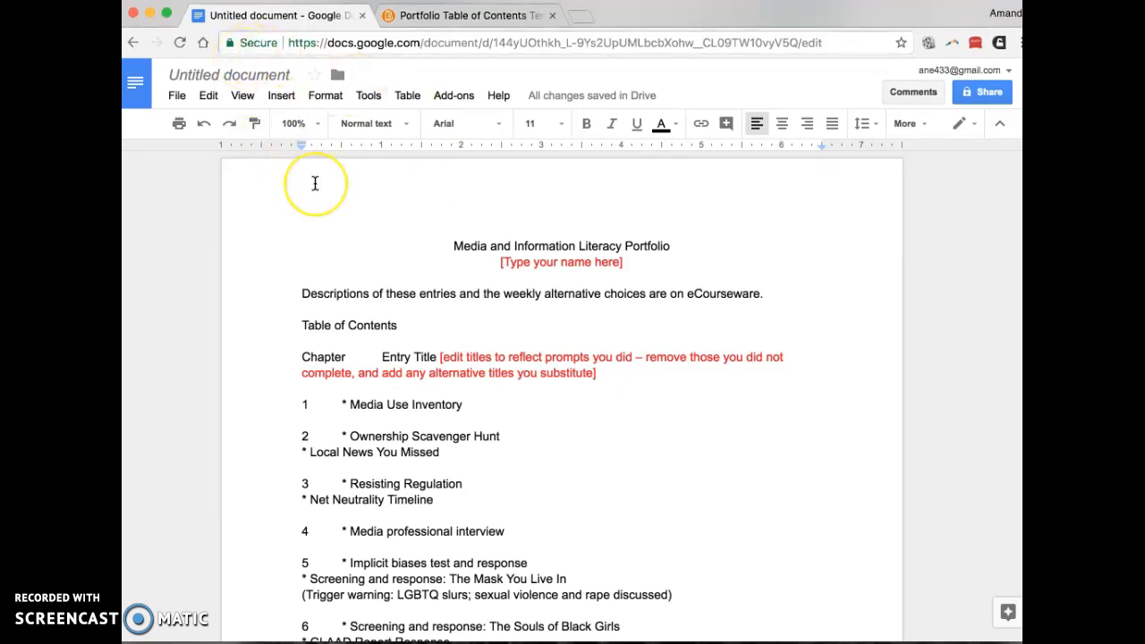
mouse_move(230, 74)
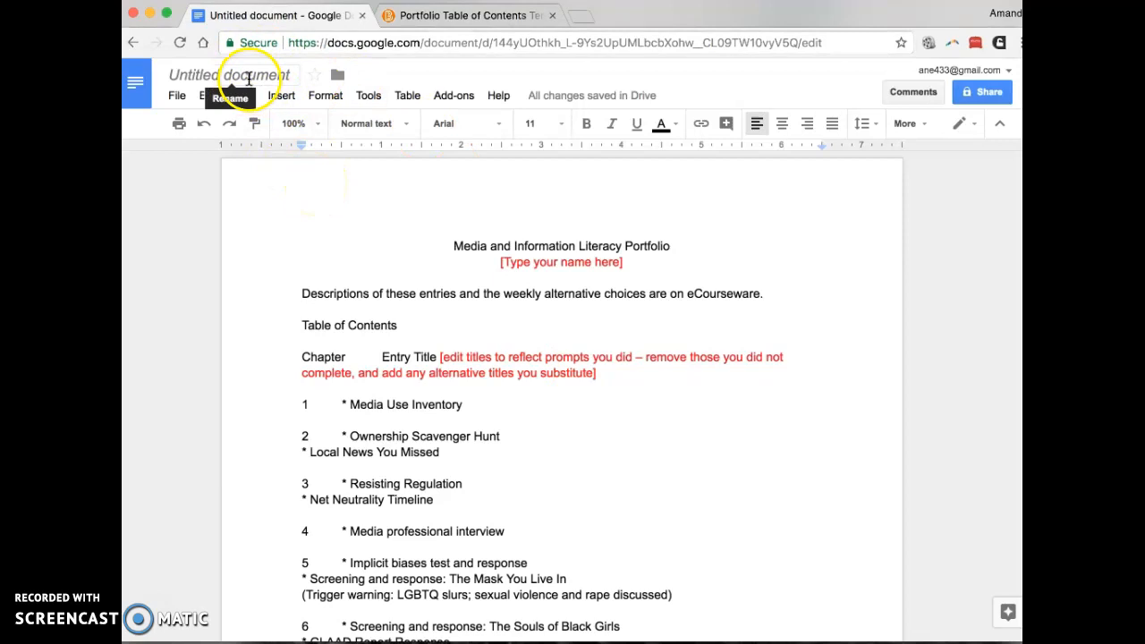
Retitle the Untitled document to 'Media and Information Literacy Portfolio'
left_click(231, 74)
type("Media and Information Literacy Portfolio")
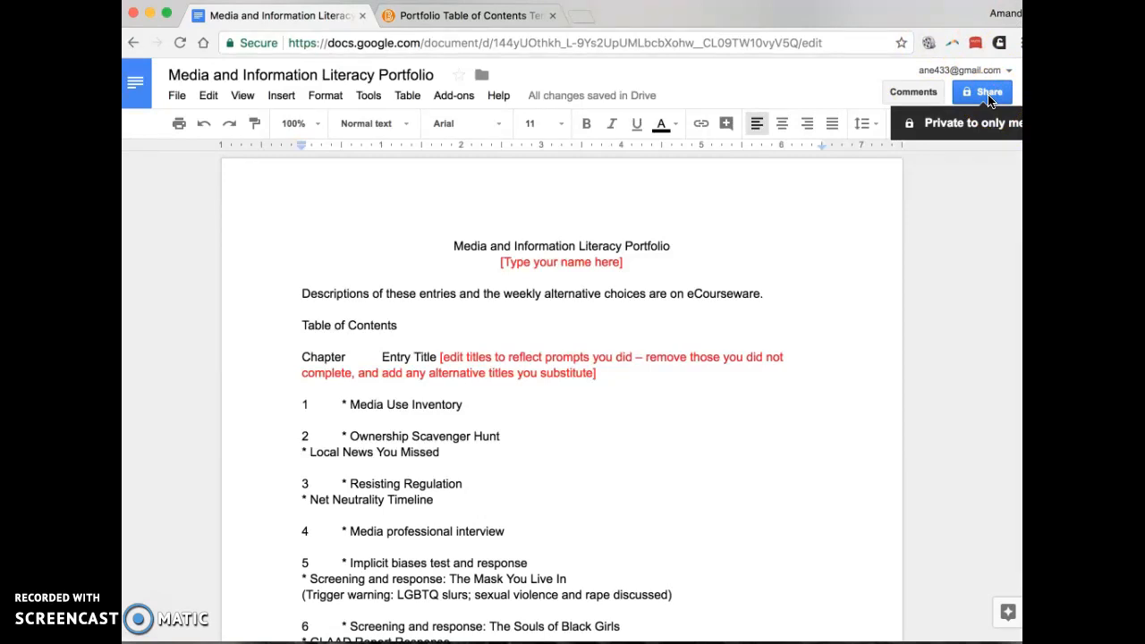
Share the portfolio as 'Anyone with the link can view' and copy the link
left_click(982, 92)
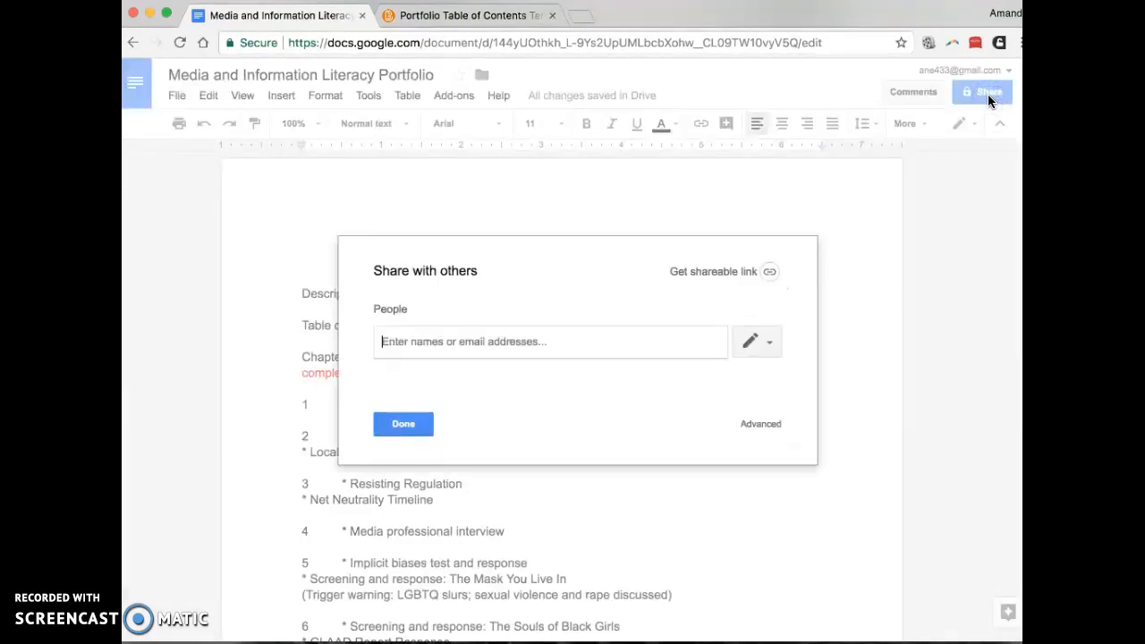
mouse_move(723, 273)
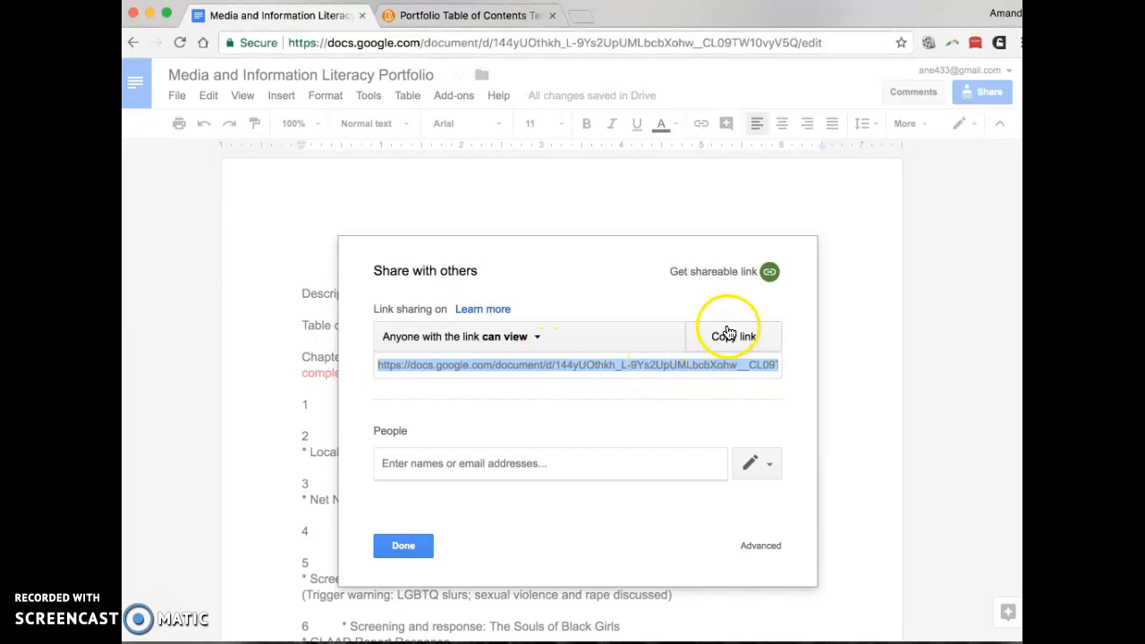
left_click(733, 337)
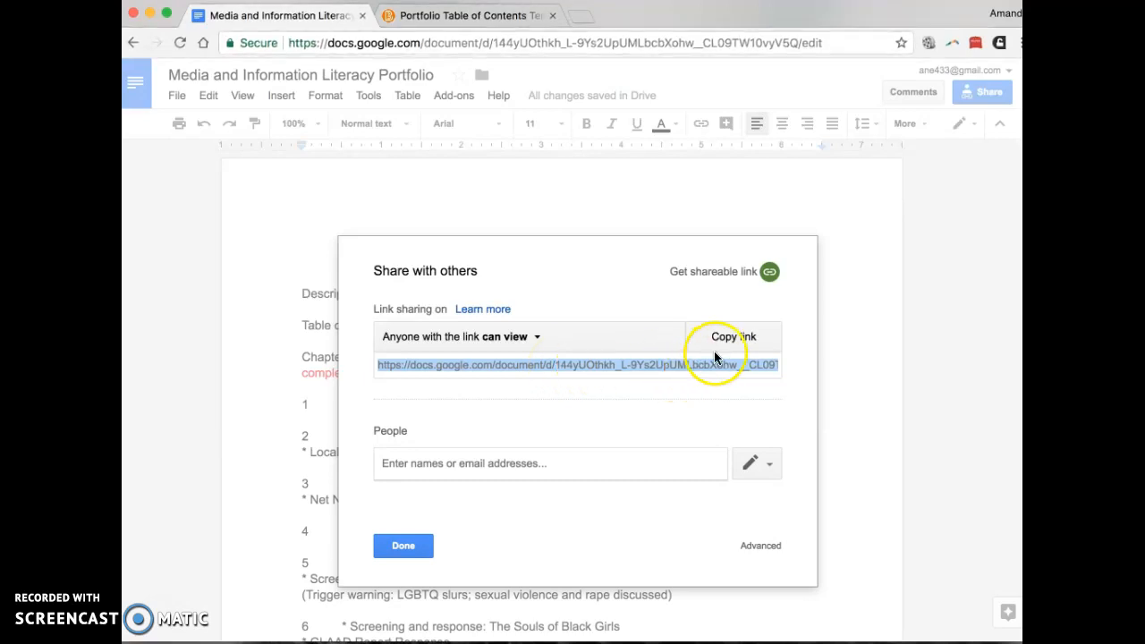
left_click(732, 337)
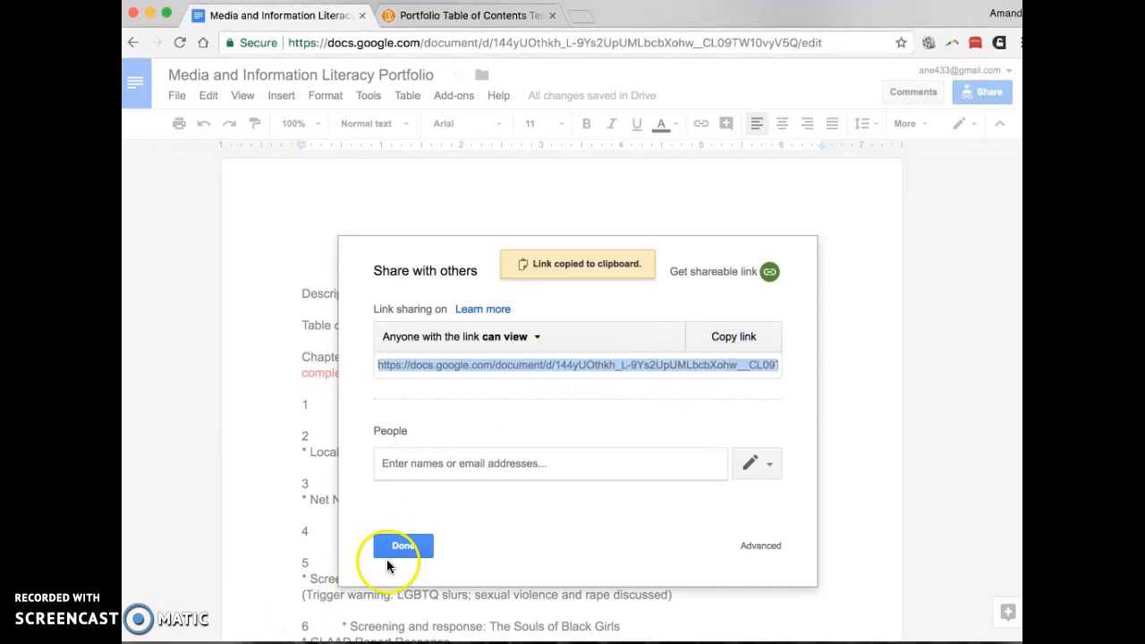
left_click(403, 546)
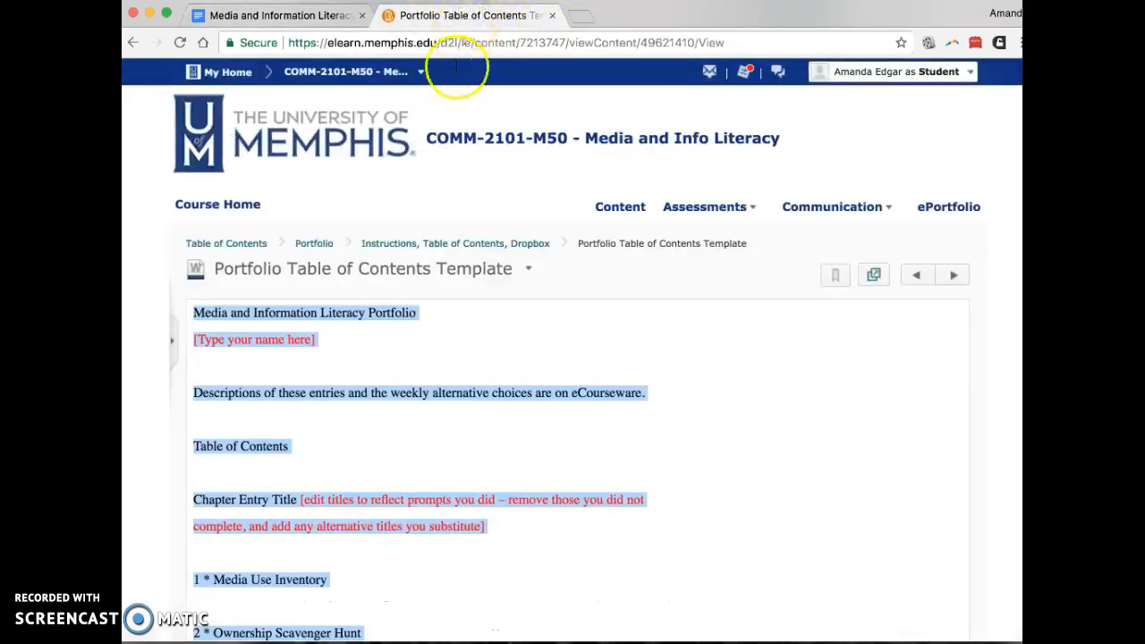
Return to the Portfolio section and open the Portfolio Link Submission quiz
left_click(313, 243)
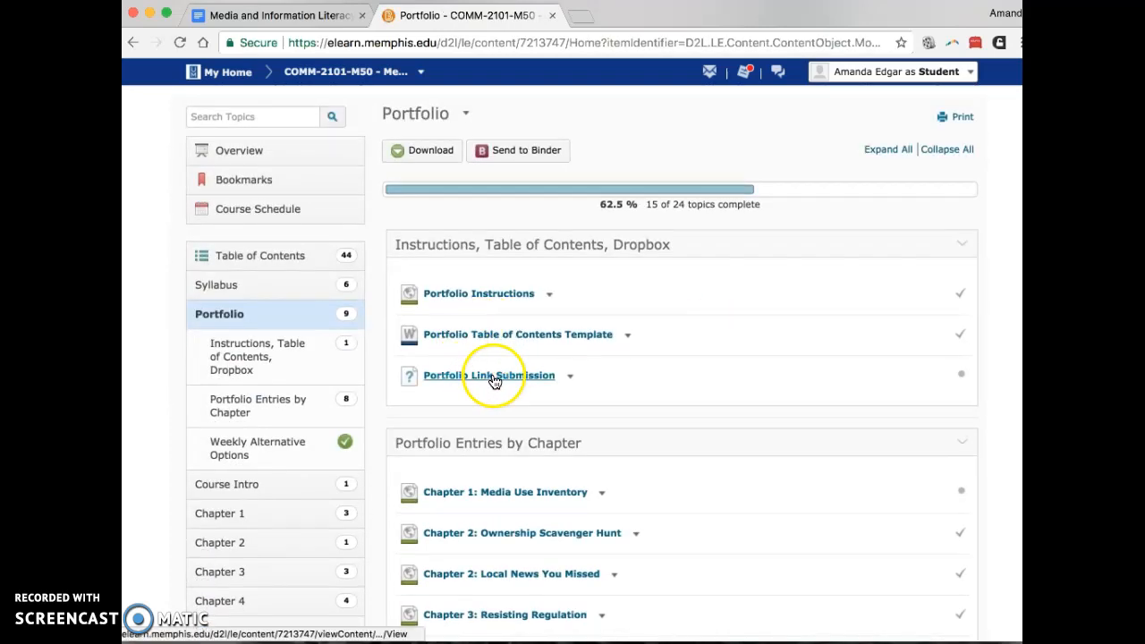
left_click(489, 375)
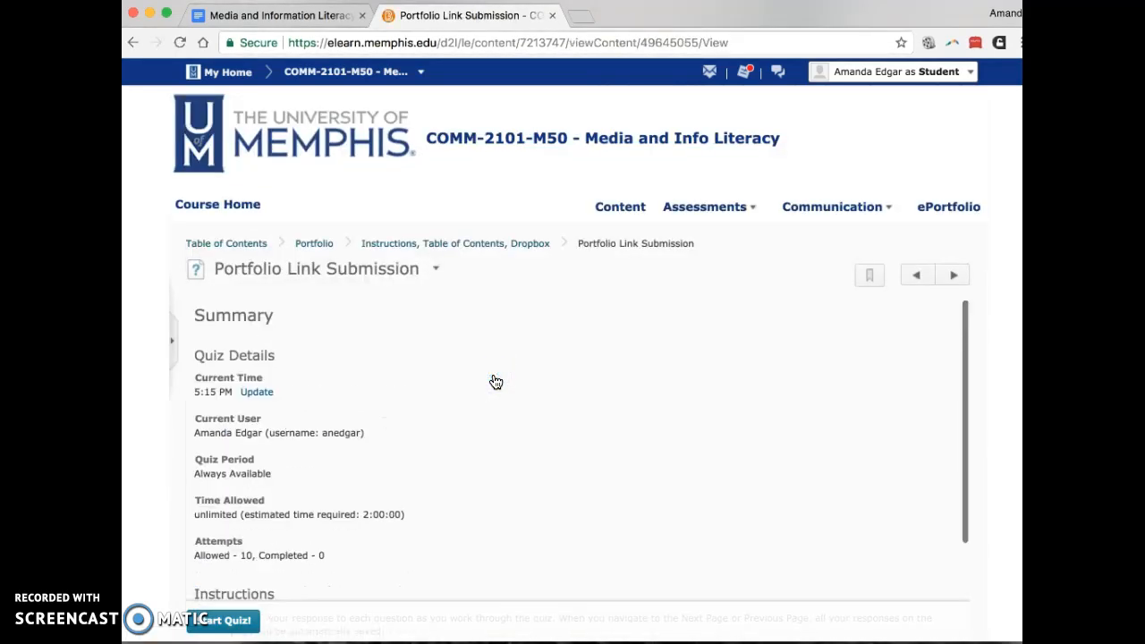
Scroll through the Link Submission quiz summary and instructions
scroll("down", 3)
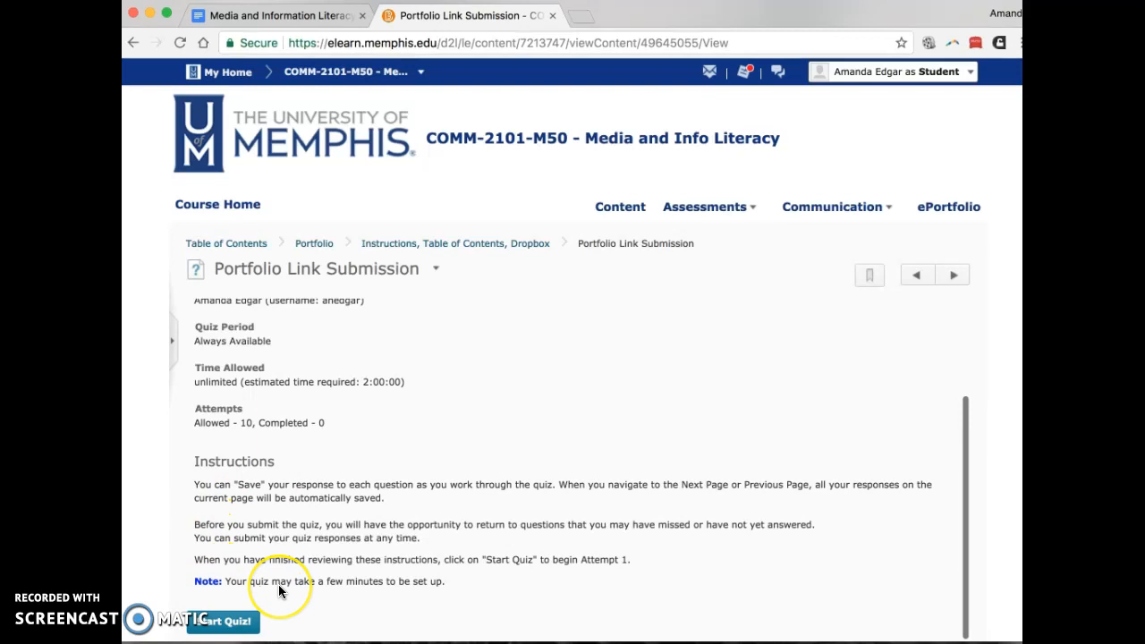
mouse_move(240, 621)
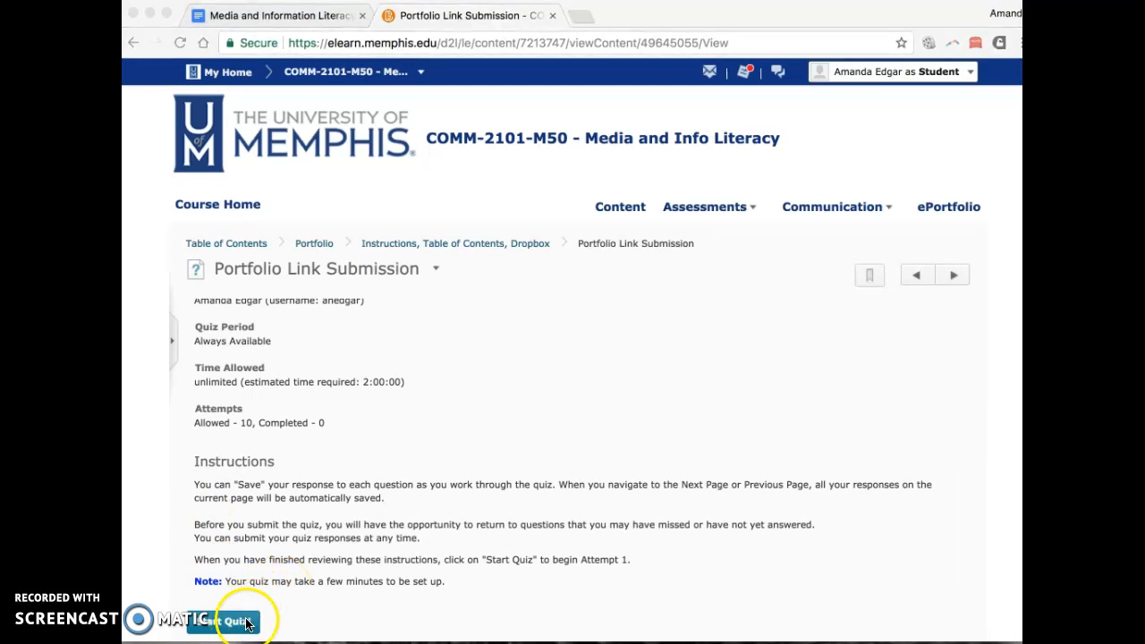
mouse_move(391, 450)
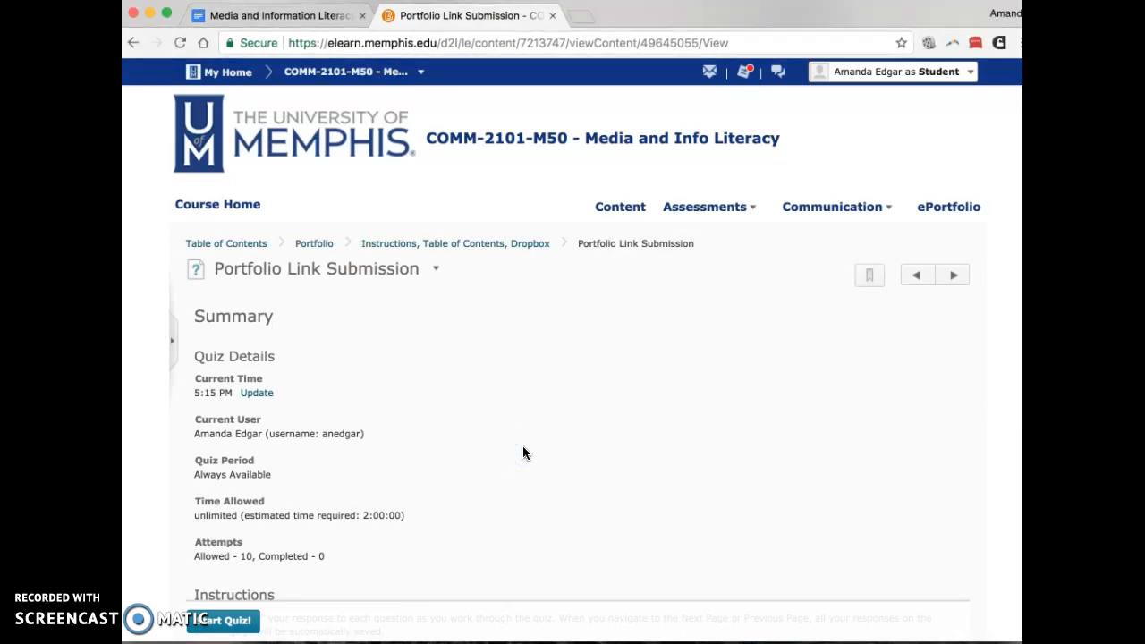
scroll("down", 3)
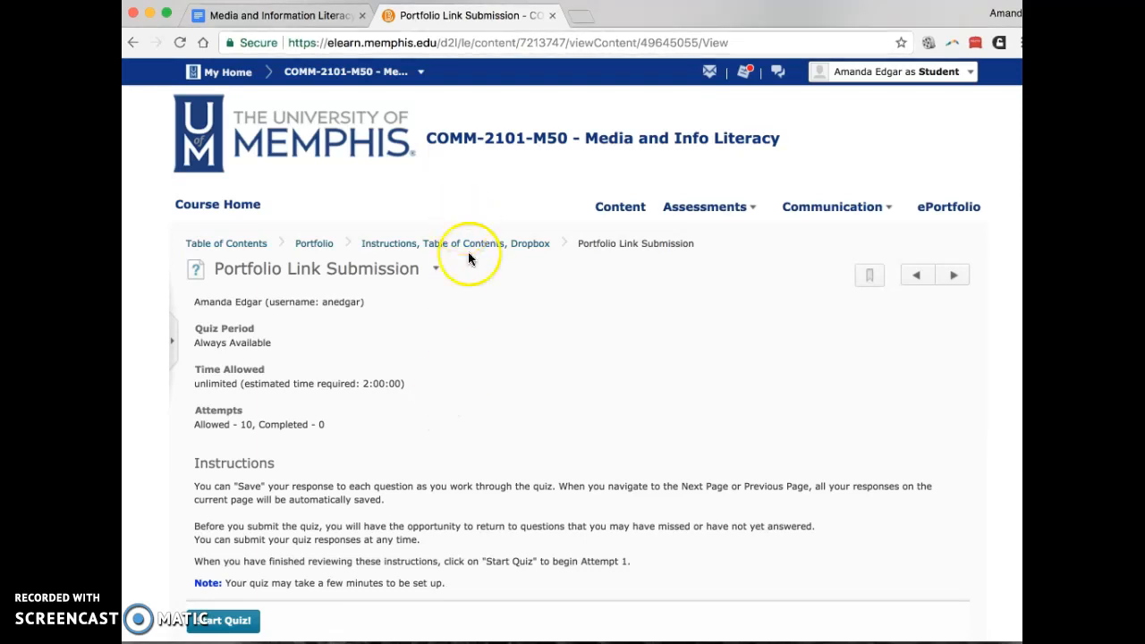
mouse_move(417, 285)
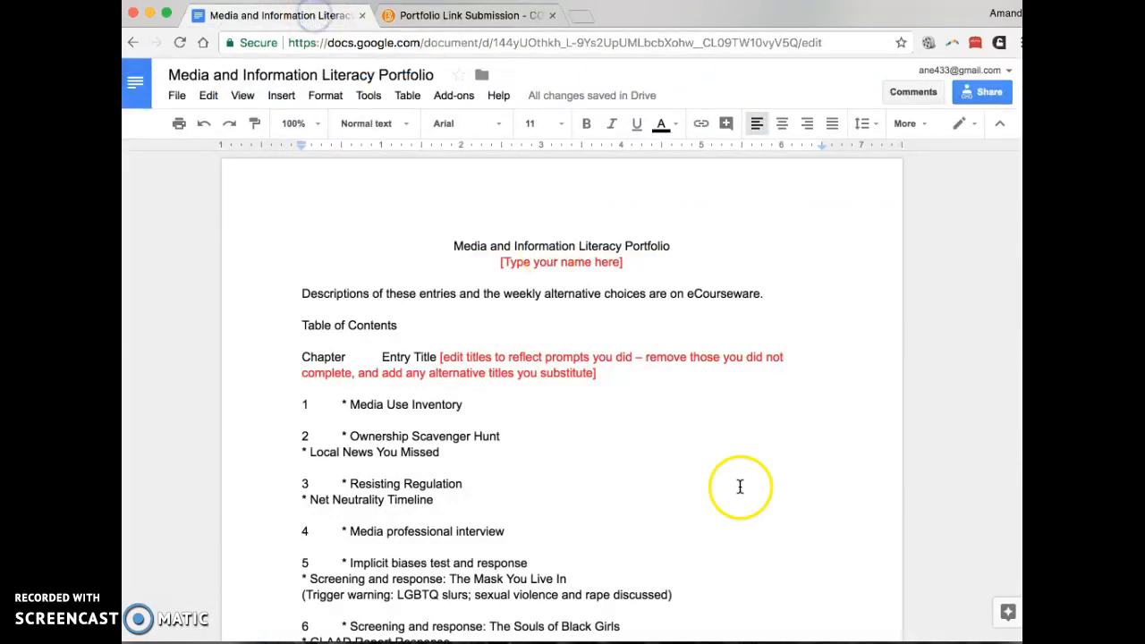
scroll("down", 3)
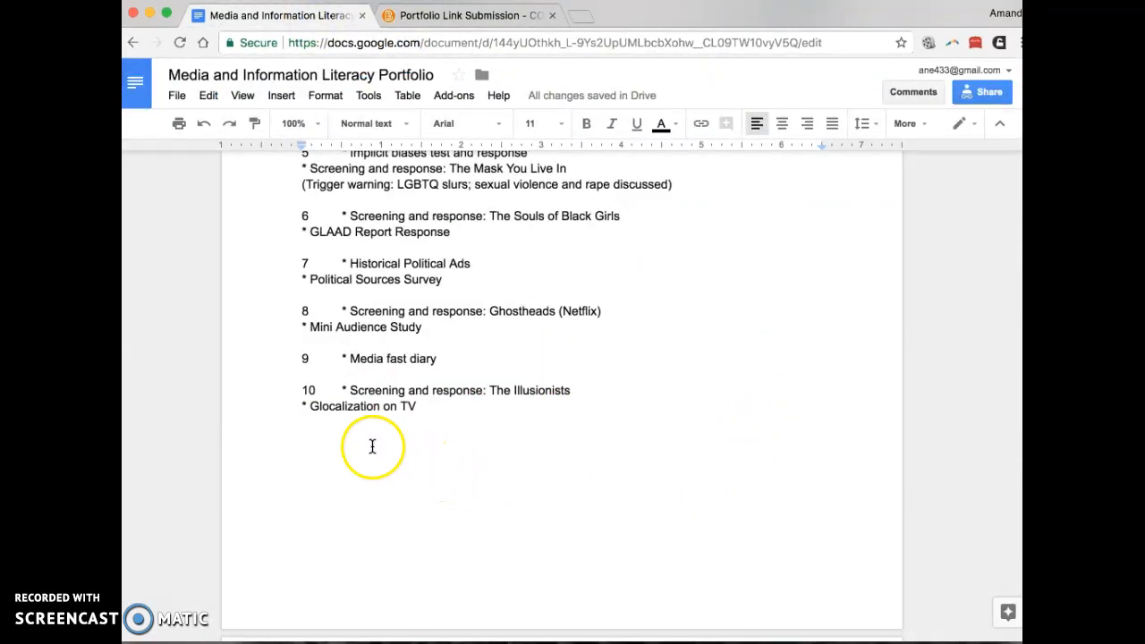
mouse_move(551, 379)
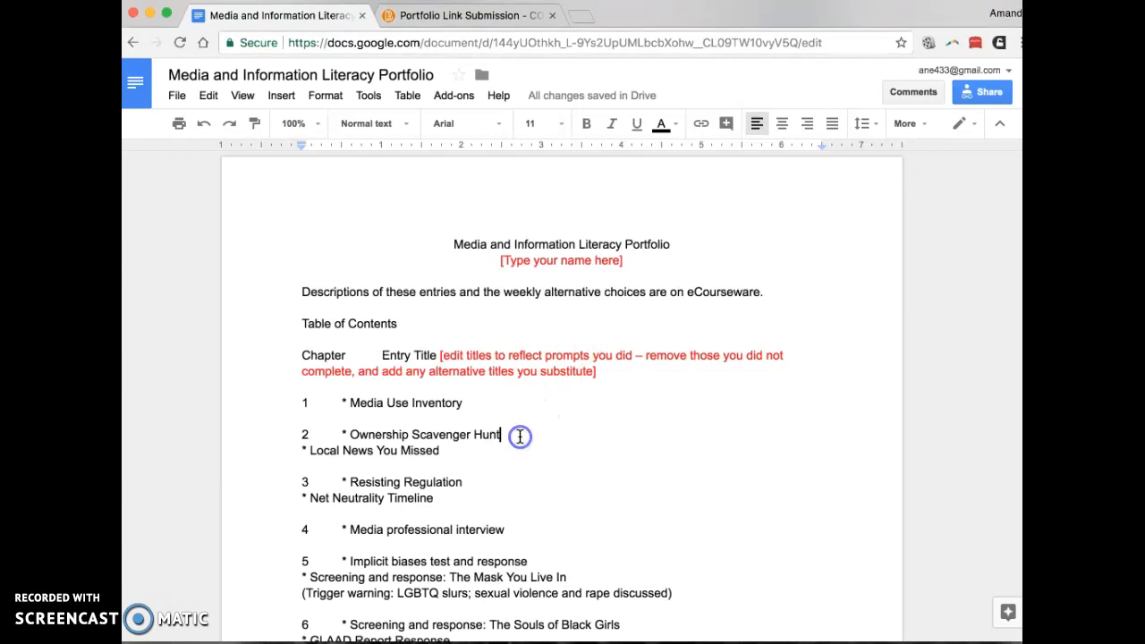
mouse_move(550, 484)
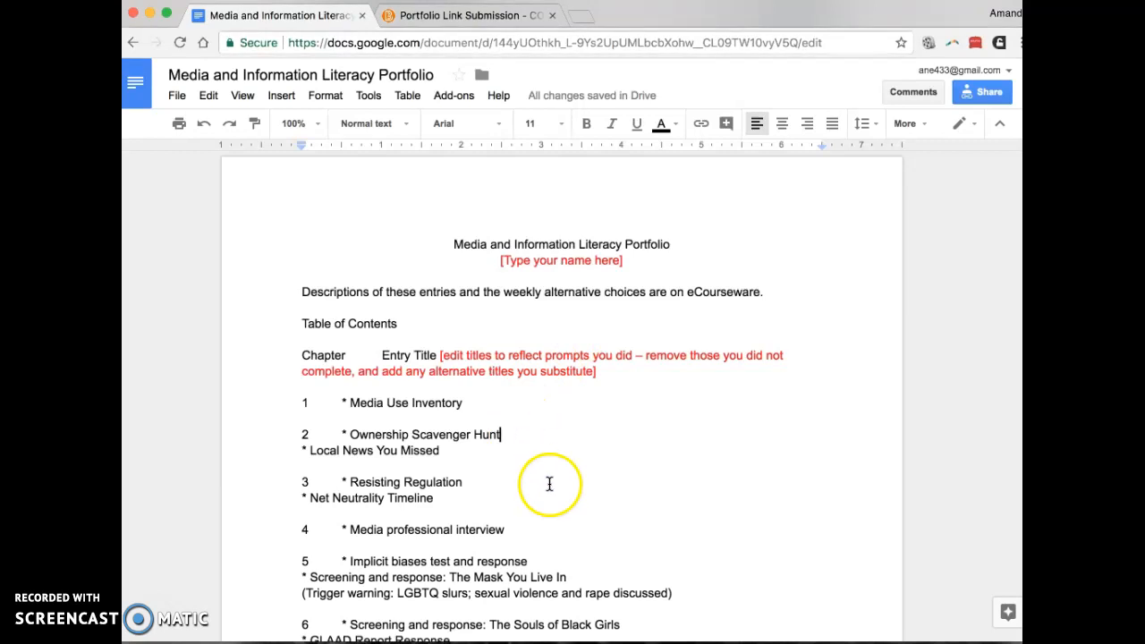
mouse_move(537, 522)
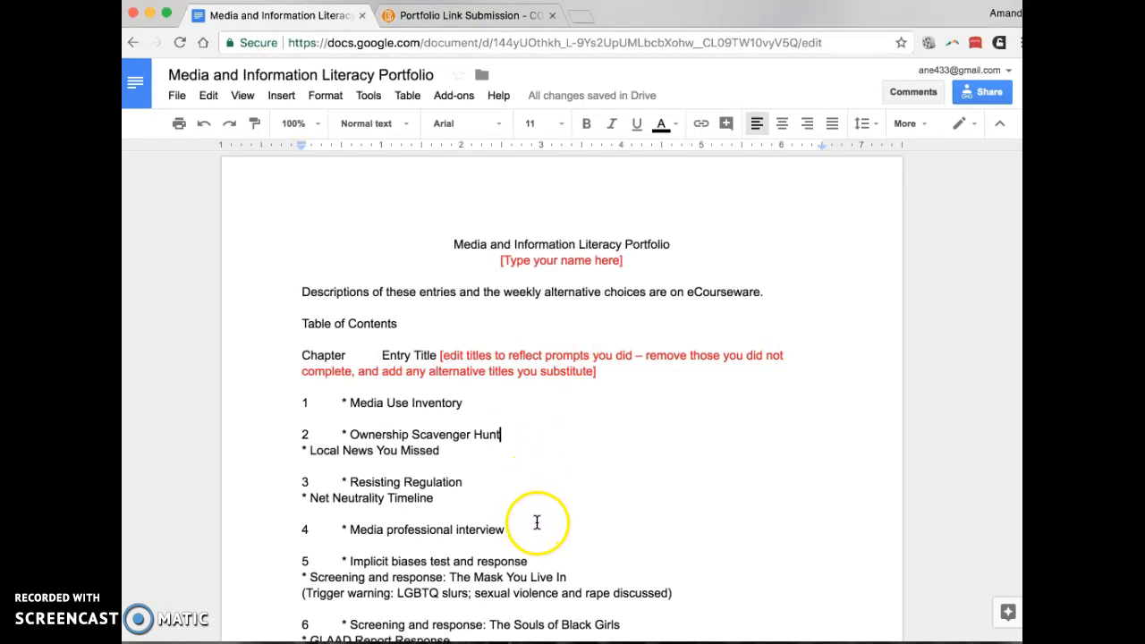